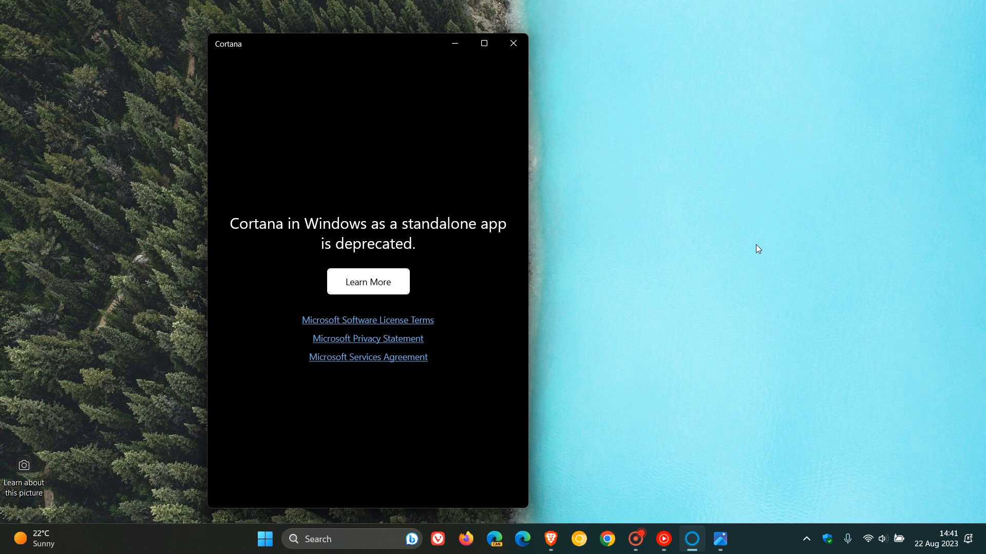
mouse_move(765, 286)
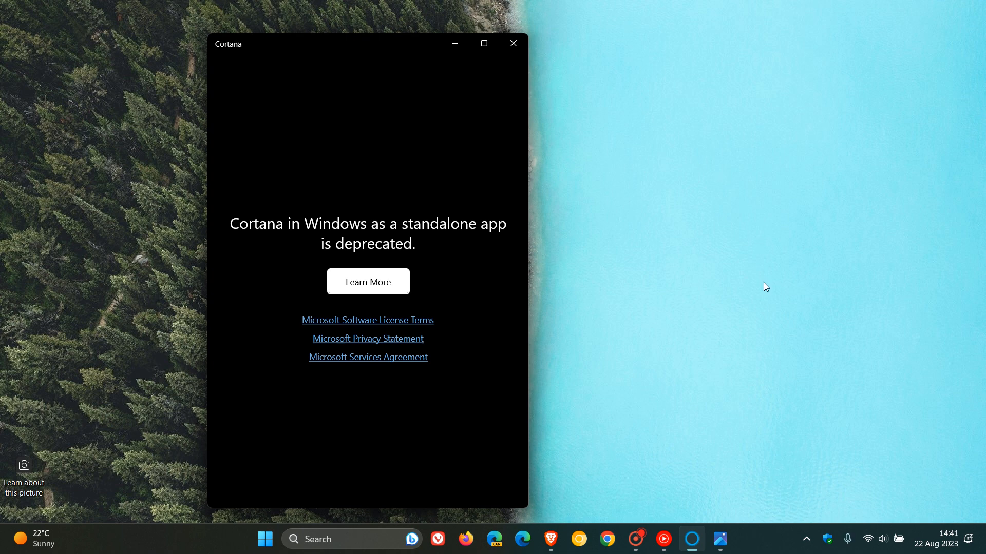
mouse_move(684, 196)
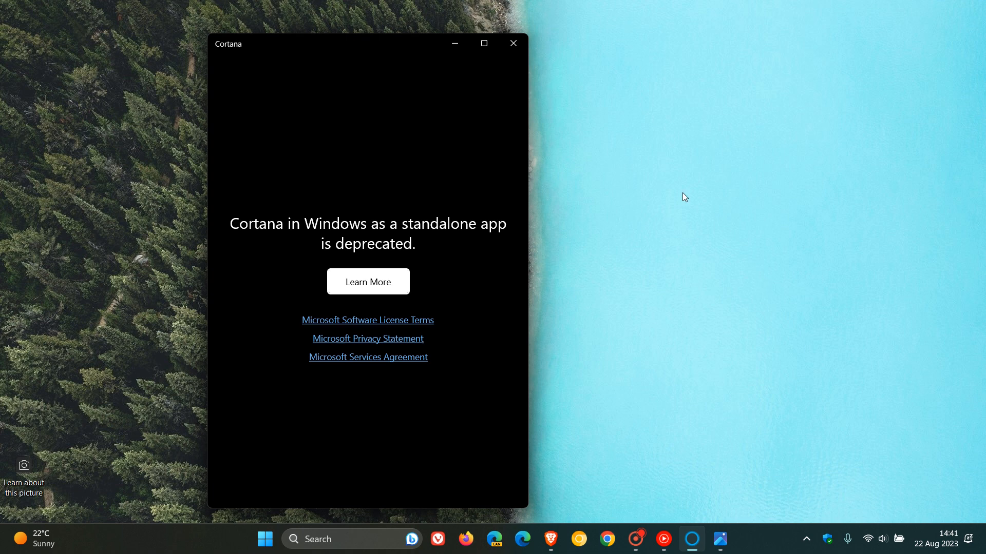
mouse_move(484, 293)
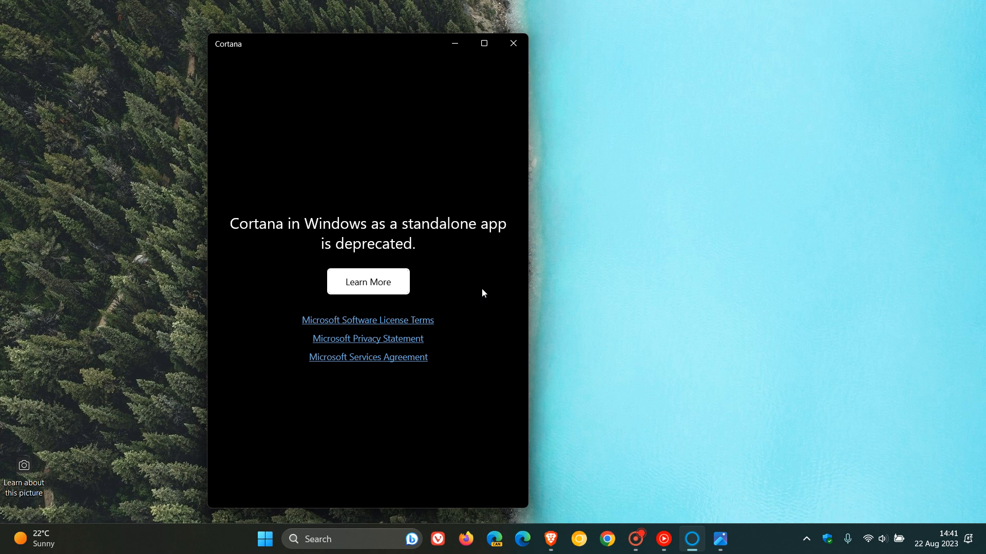
mouse_move(489, 282)
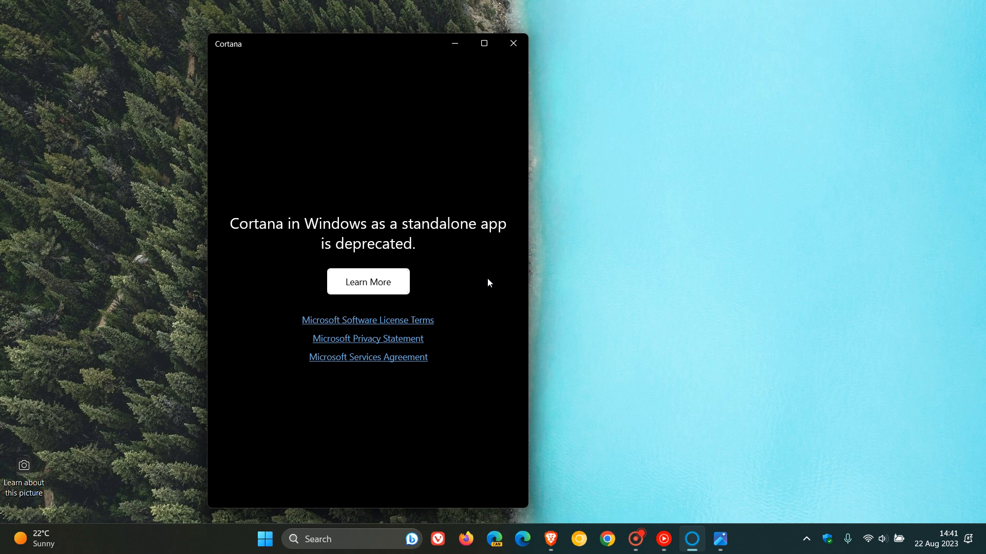
Minimize the Cortana window showing the deprecation notice
left_click(512, 43)
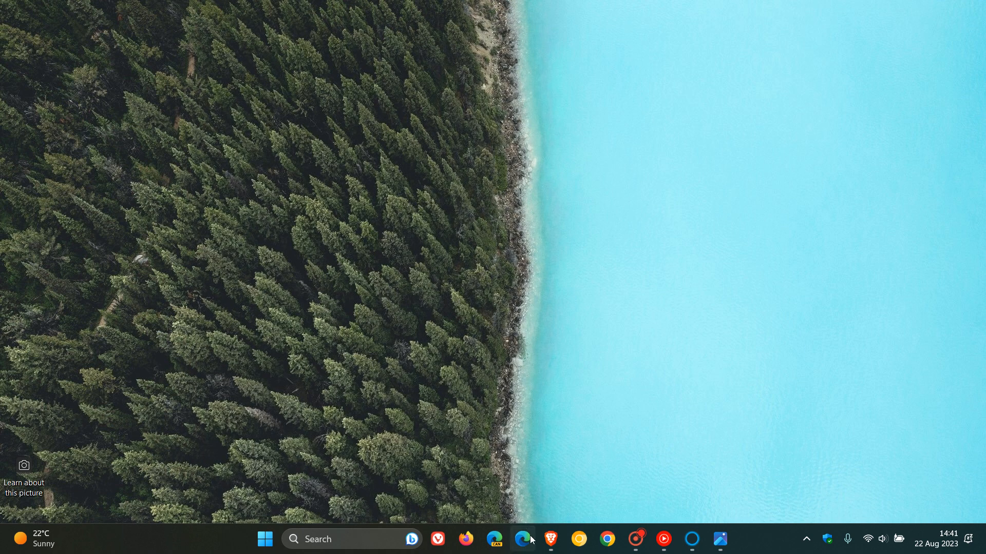
Restore Brave from the taskbar to show the 'will you miss Cortana' poll
left_click(550, 539)
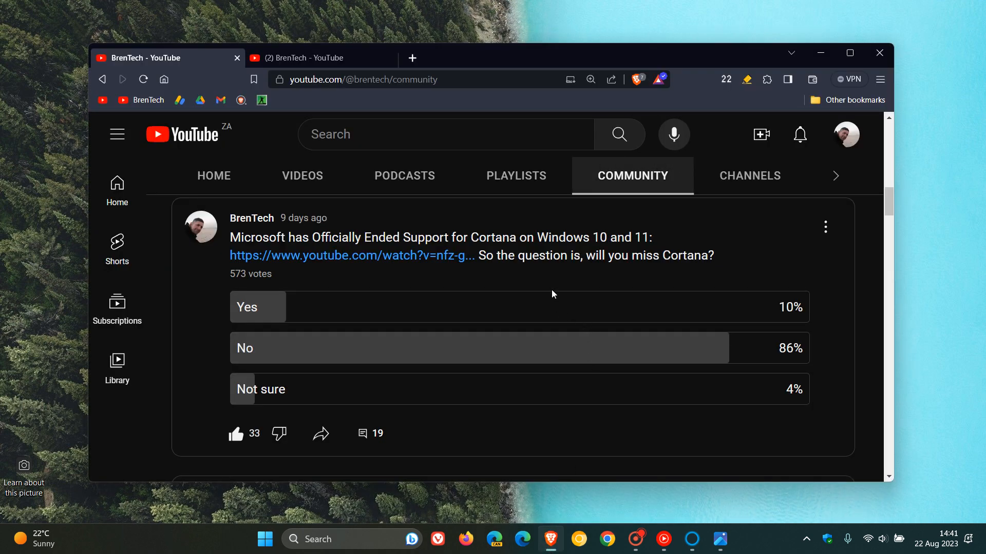
mouse_move(657, 289)
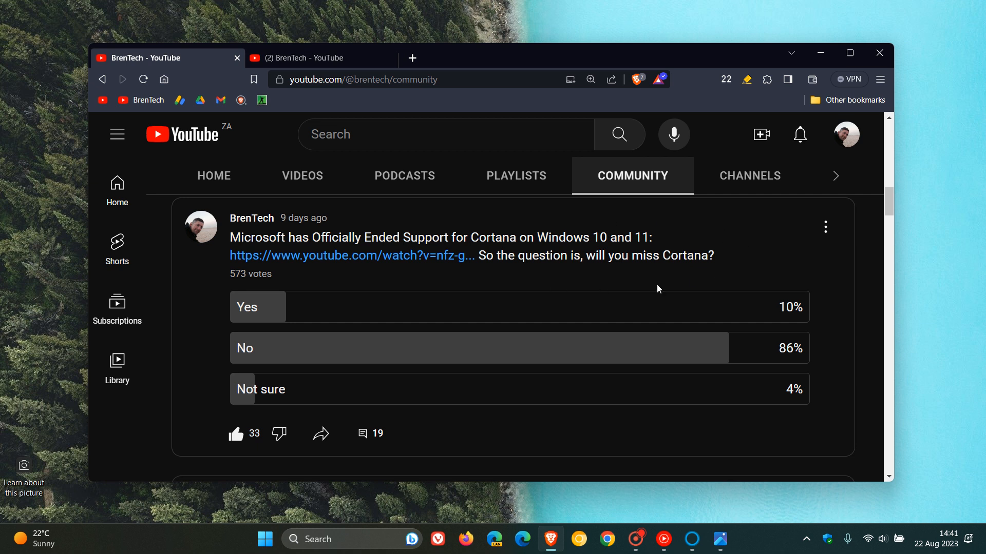
mouse_move(294, 280)
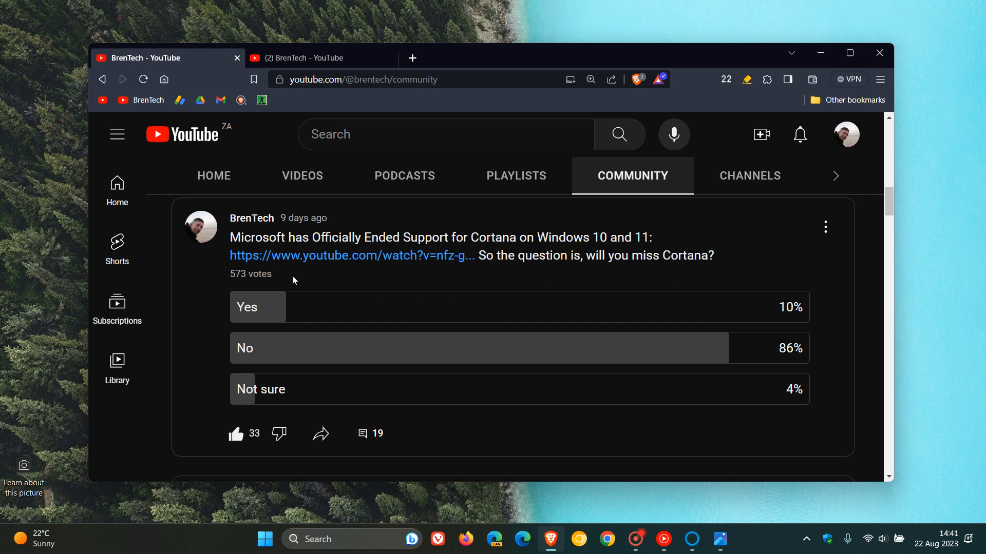
mouse_move(798, 355)
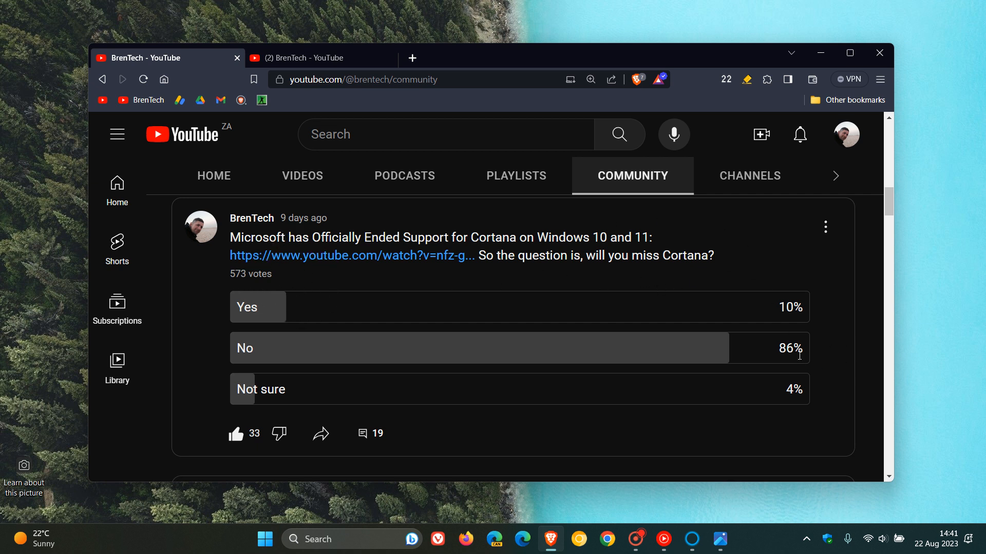
mouse_move(832, 360)
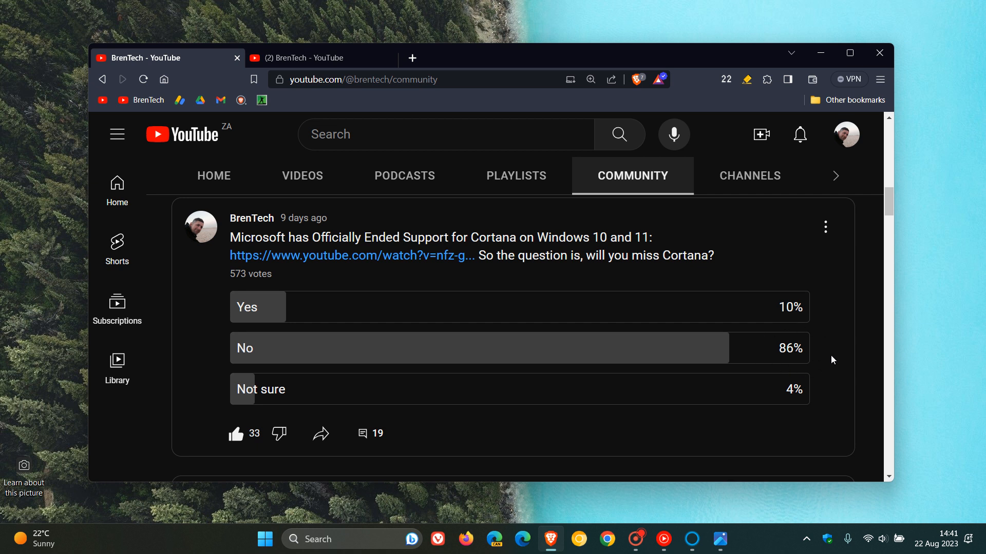
mouse_move(847, 357)
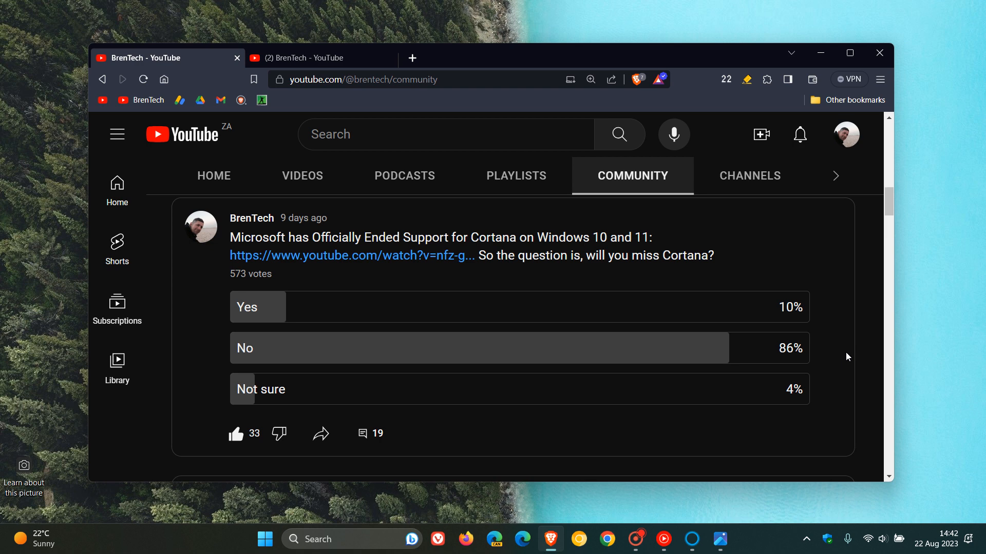
mouse_move(820, 53)
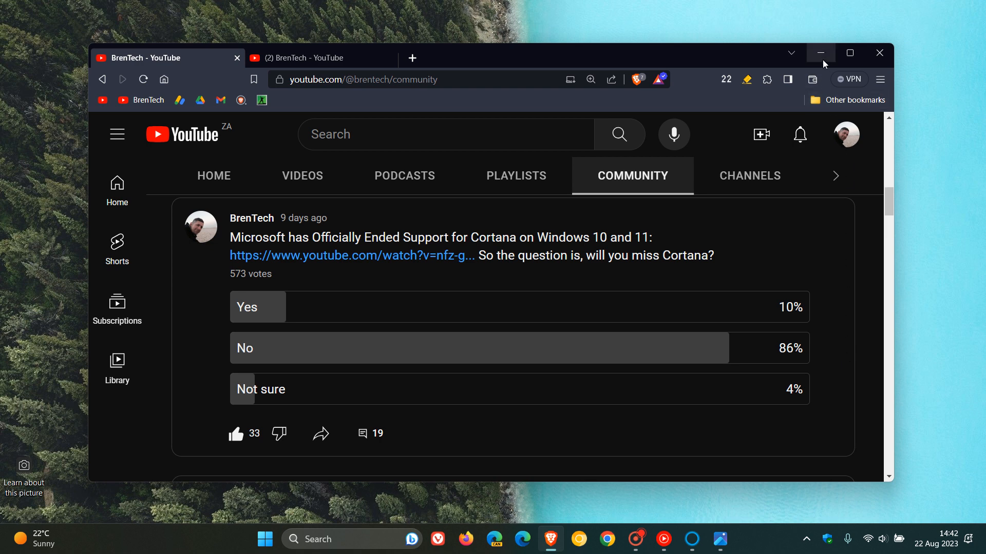
Minimize the browser to reveal Cortana, then minimize Cortana too
left_click(820, 52)
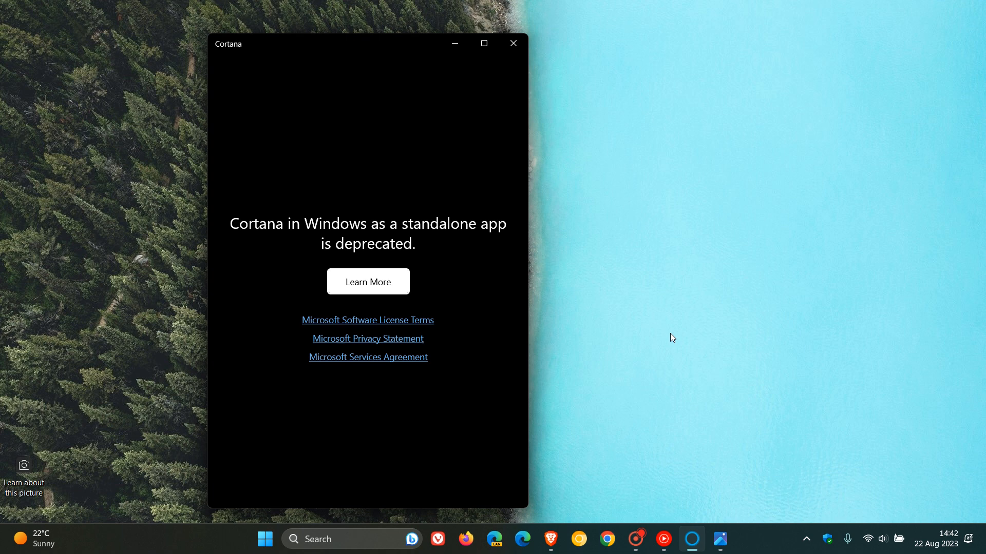
mouse_move(434, 160)
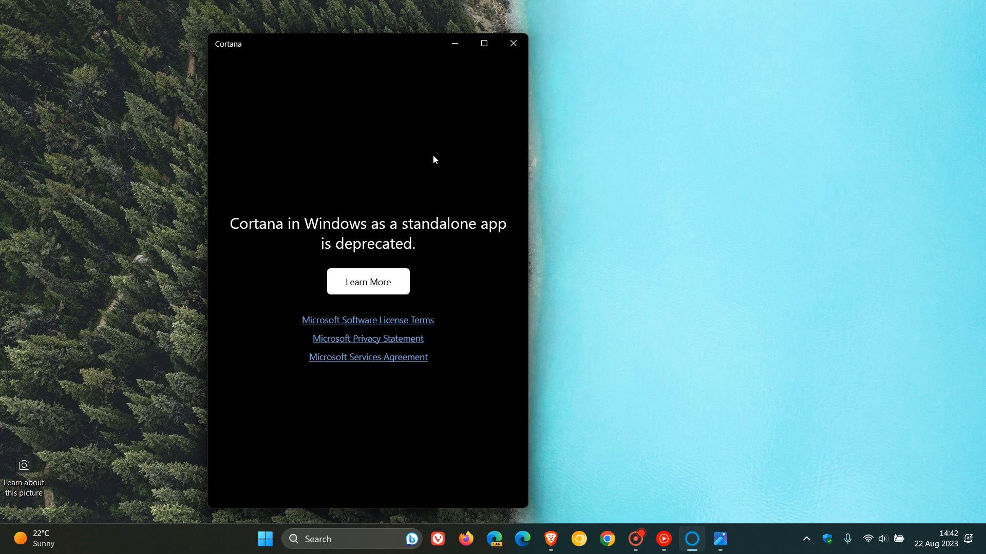
left_click(512, 43)
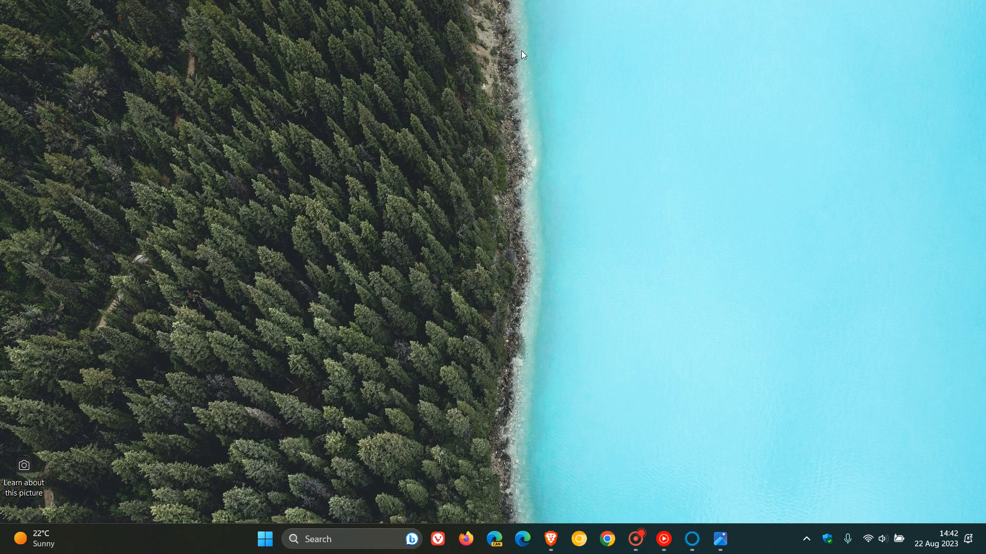
mouse_move(479, 372)
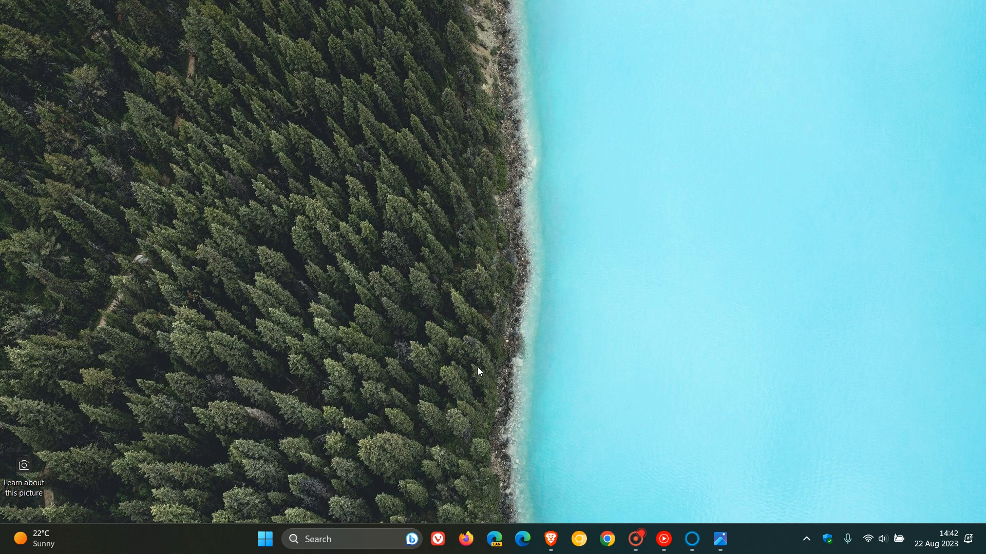
mouse_move(719, 512)
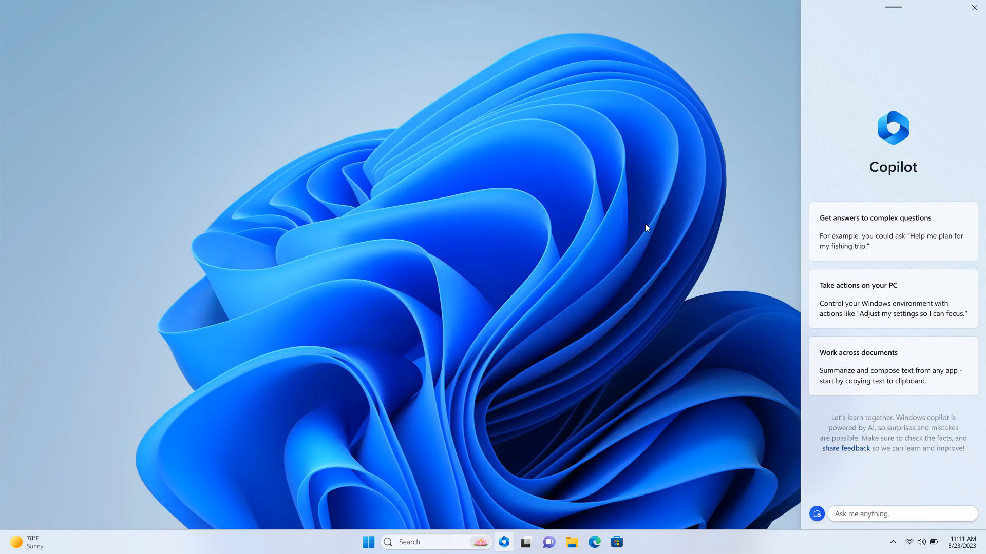
mouse_move(688, 240)
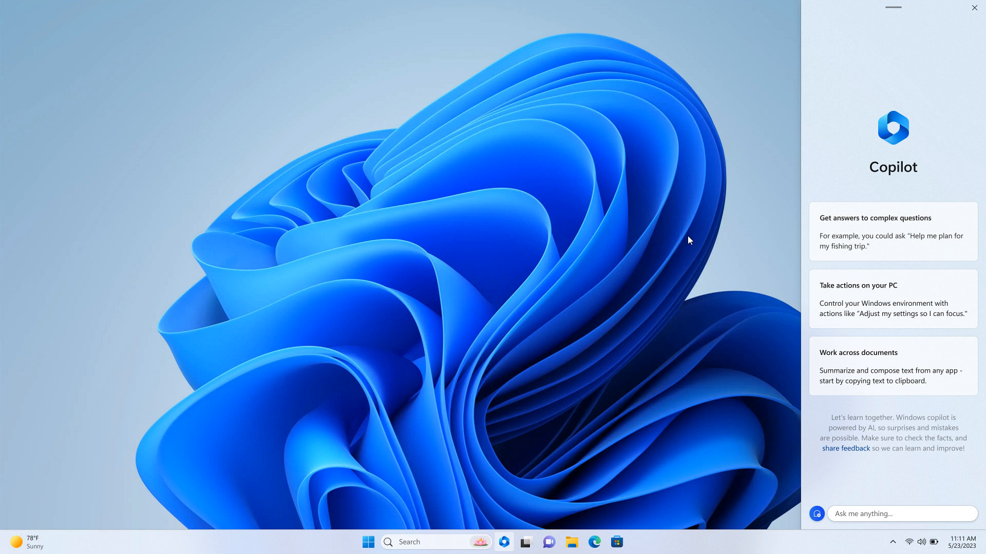
mouse_move(740, 252)
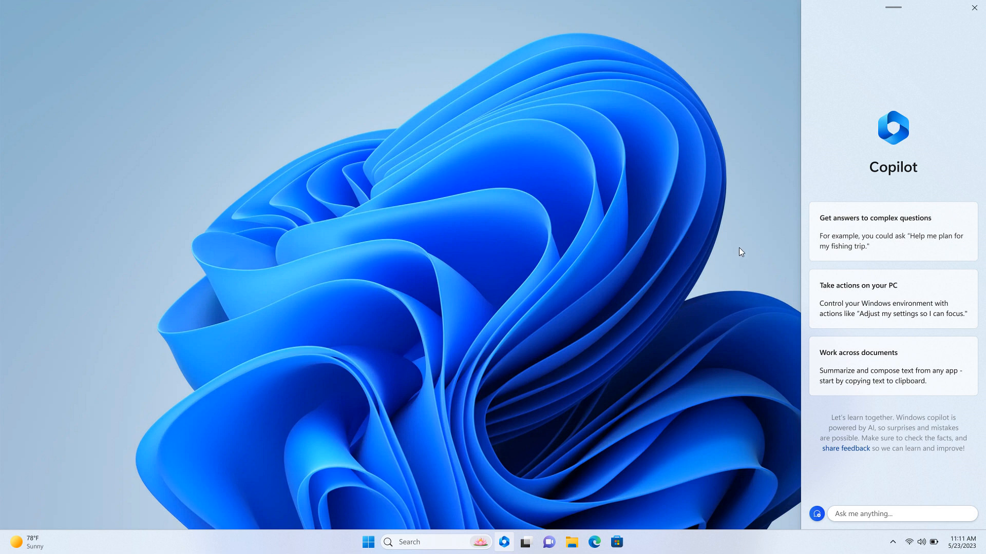
mouse_move(789, 249)
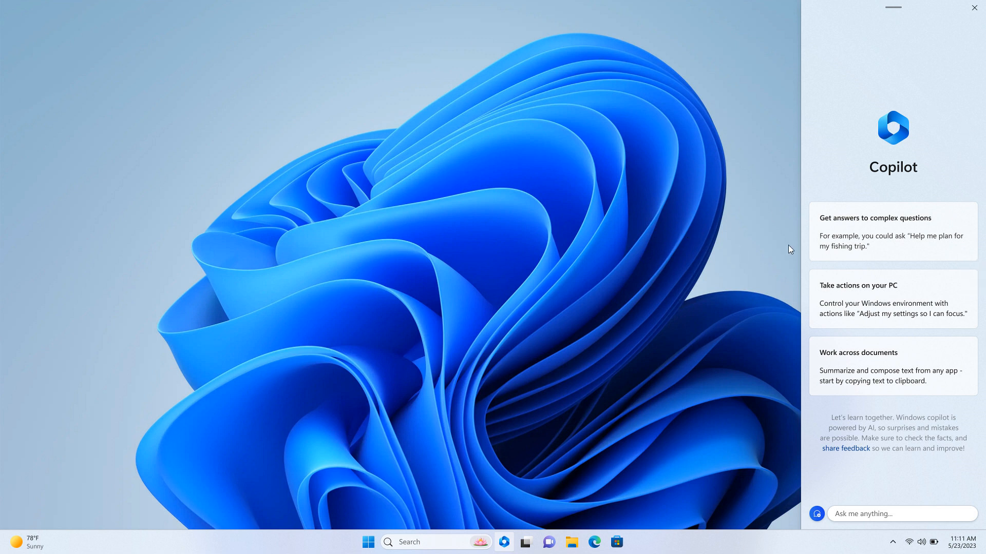
mouse_move(722, 225)
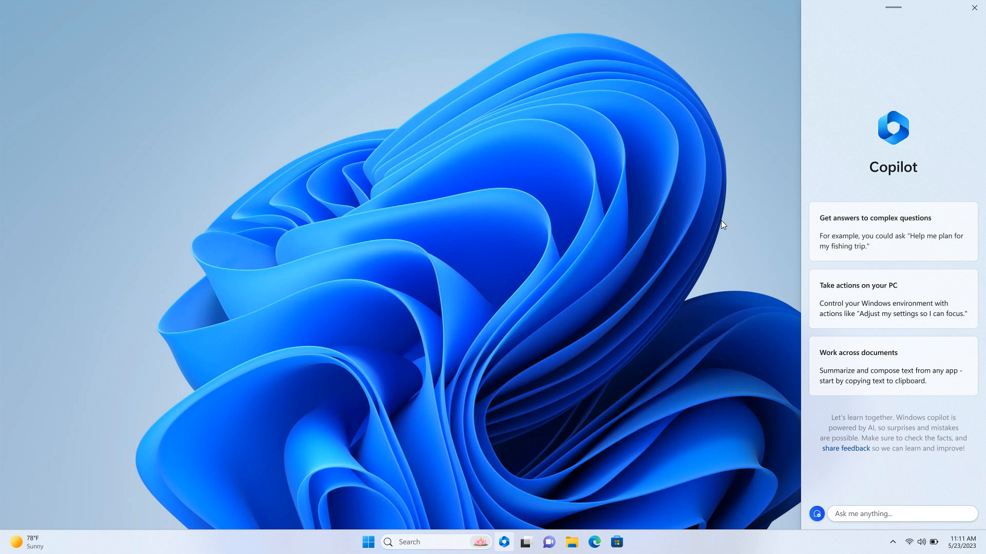
mouse_move(499, 548)
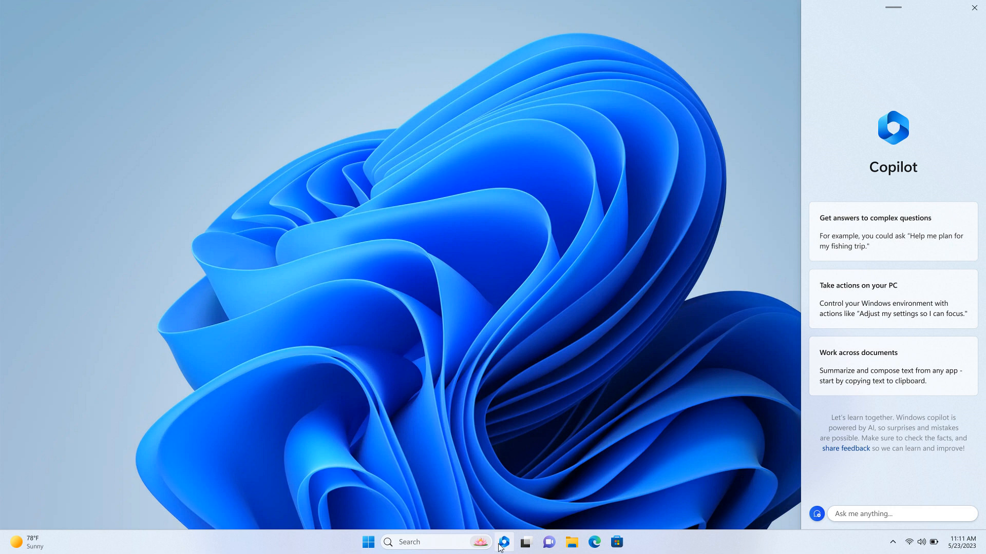
mouse_move(653, 318)
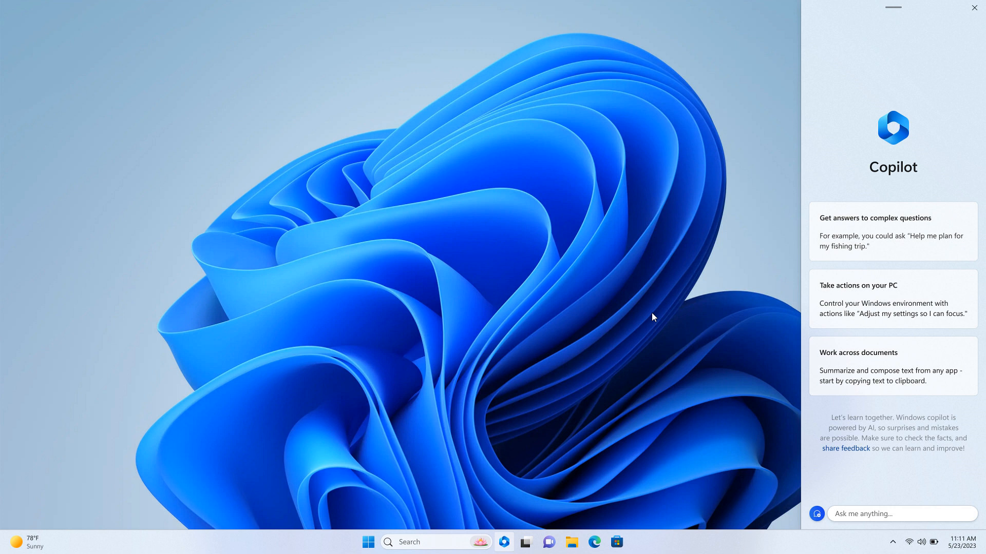
mouse_move(672, 244)
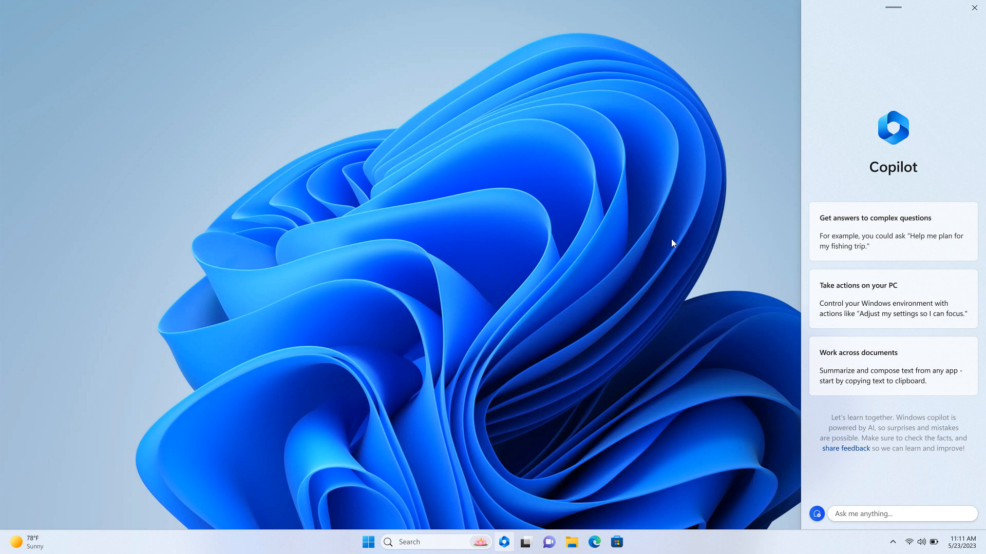
mouse_move(706, 252)
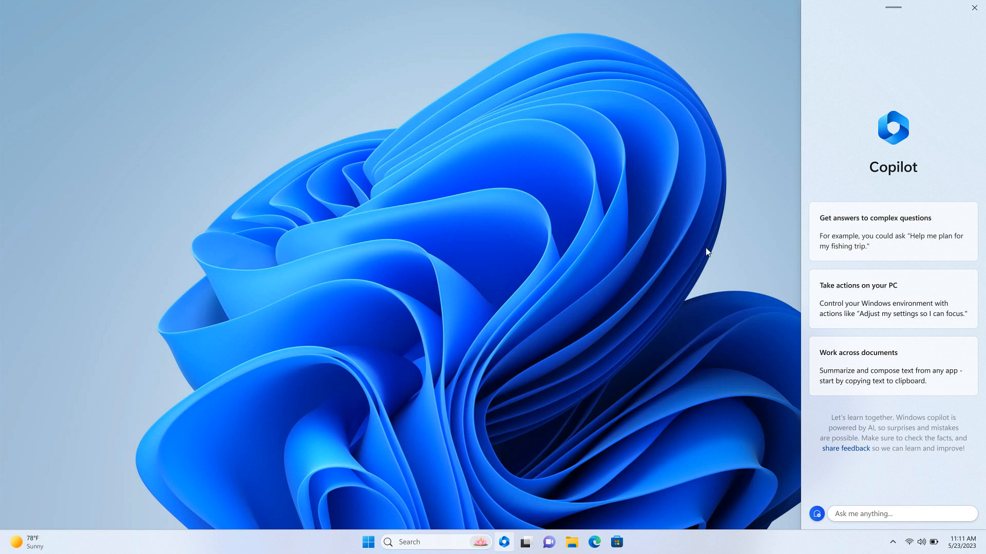
mouse_move(890, 230)
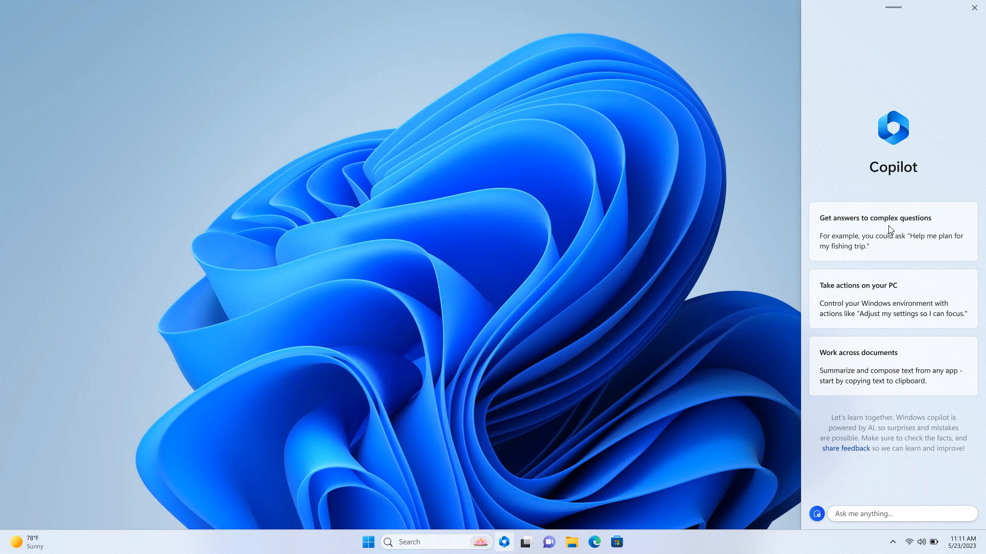
mouse_move(883, 302)
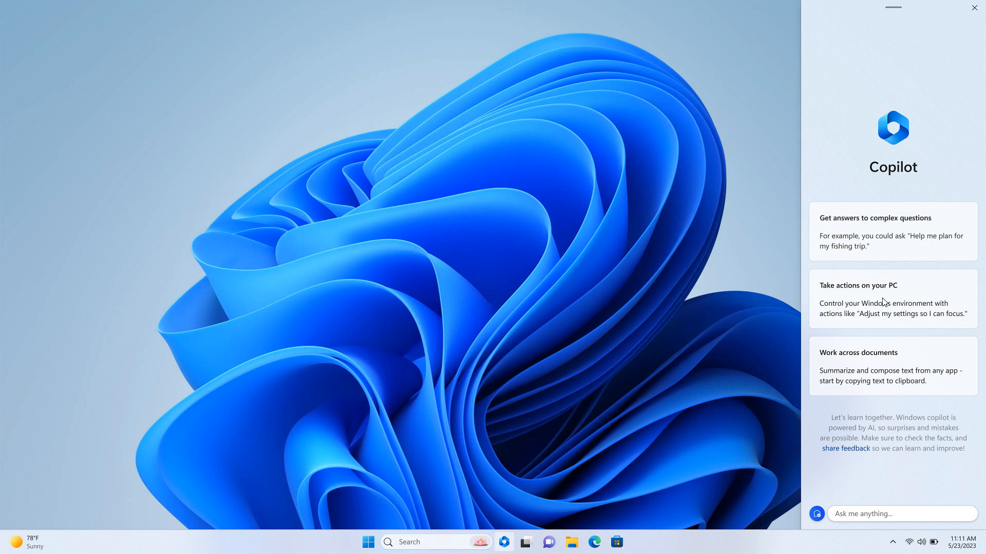
mouse_move(885, 374)
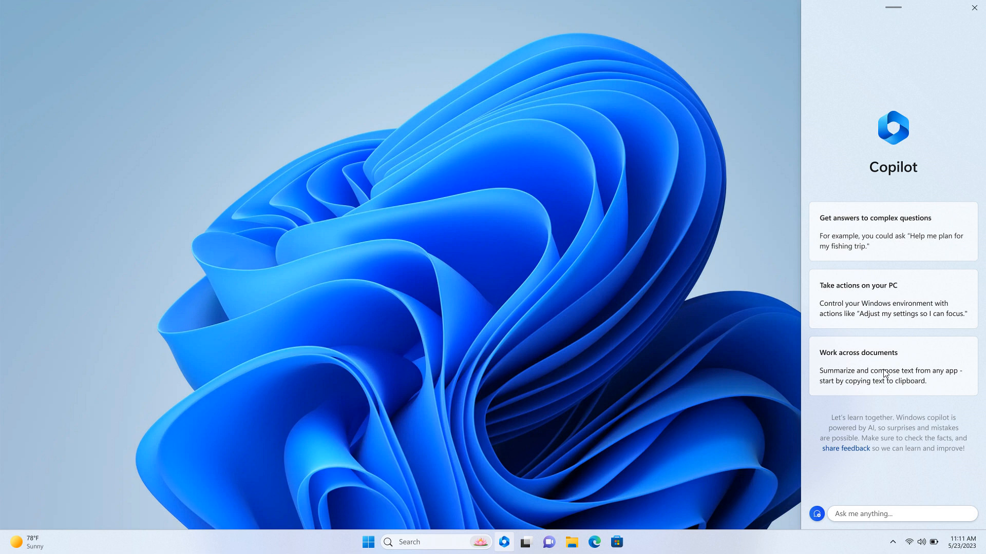
mouse_move(837, 297)
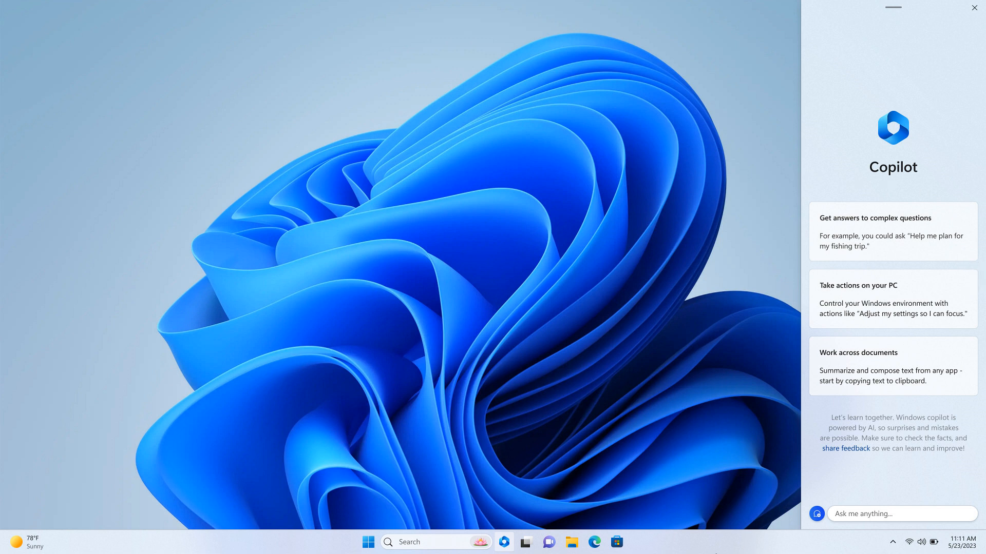
mouse_move(720, 538)
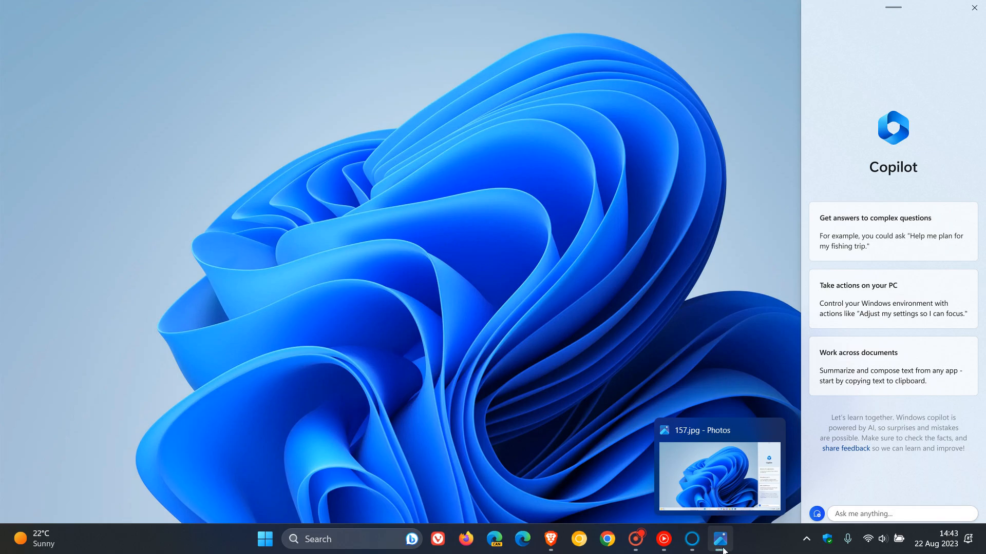
Bring up Cortana from the taskbar, then switch back to the browser poll
left_click(691, 540)
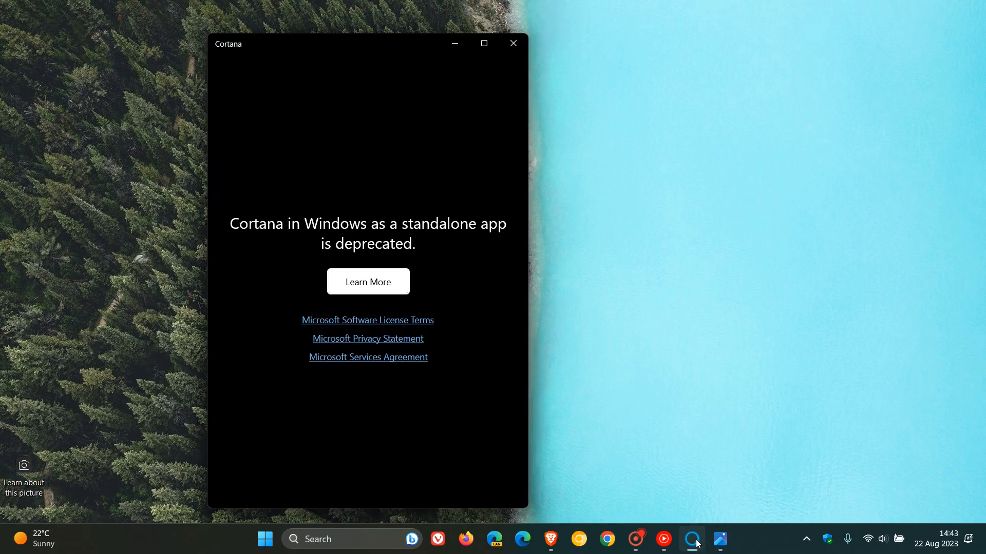
mouse_move(709, 254)
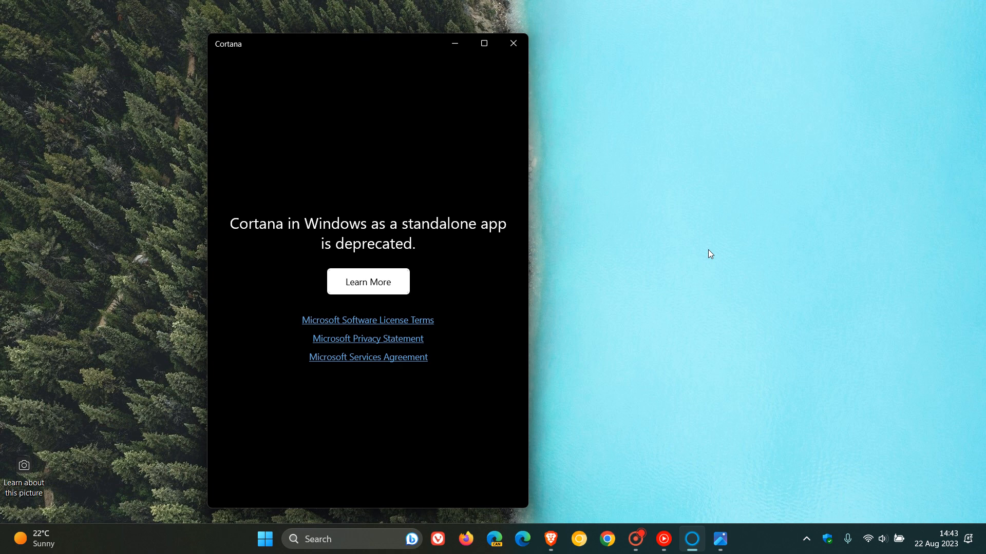
mouse_move(650, 195)
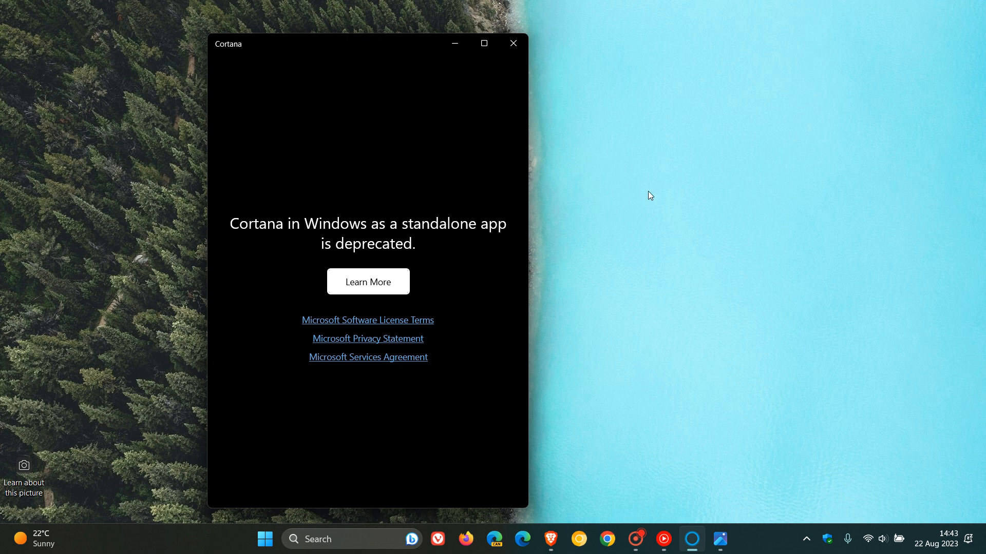
left_click(513, 43)
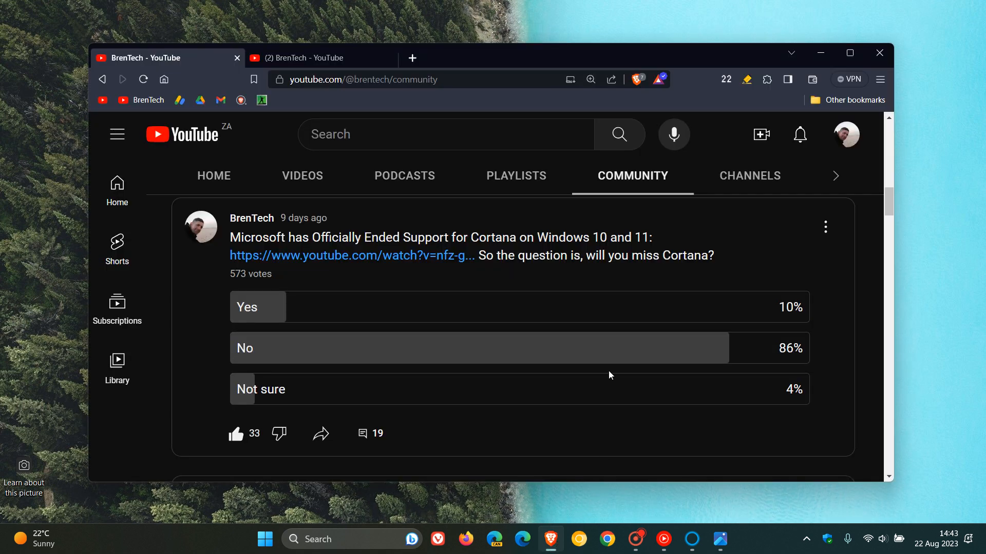
mouse_move(435, 311)
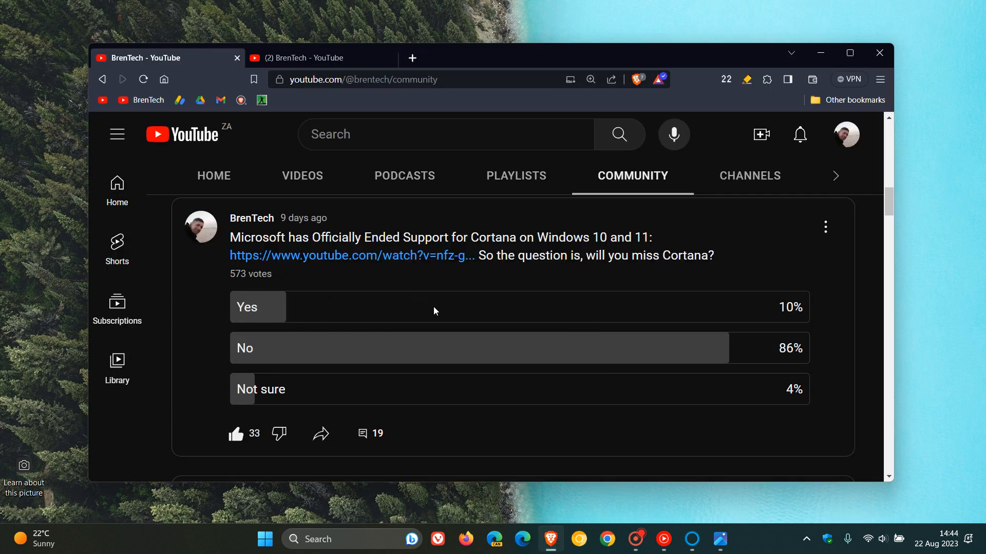
mouse_move(518, 312)
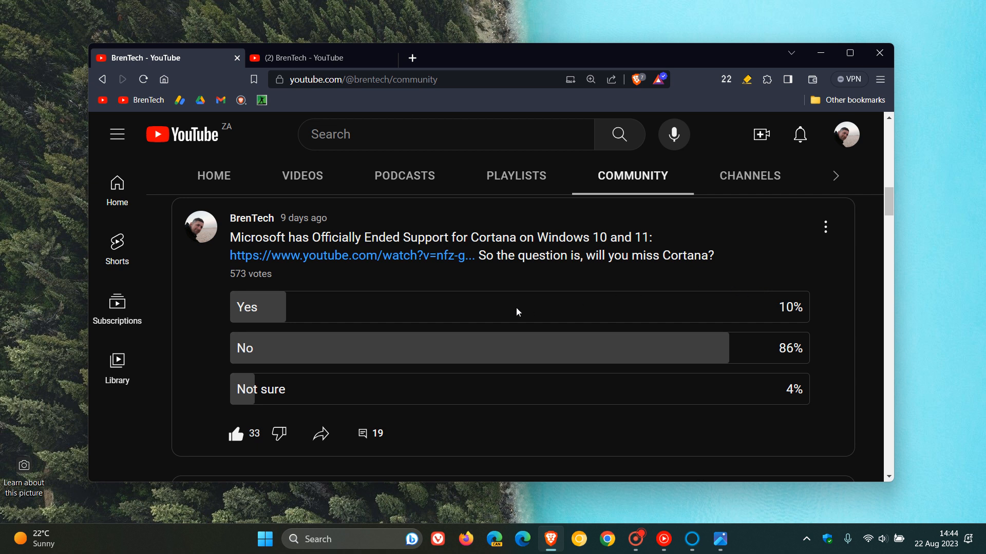
mouse_move(402, 308)
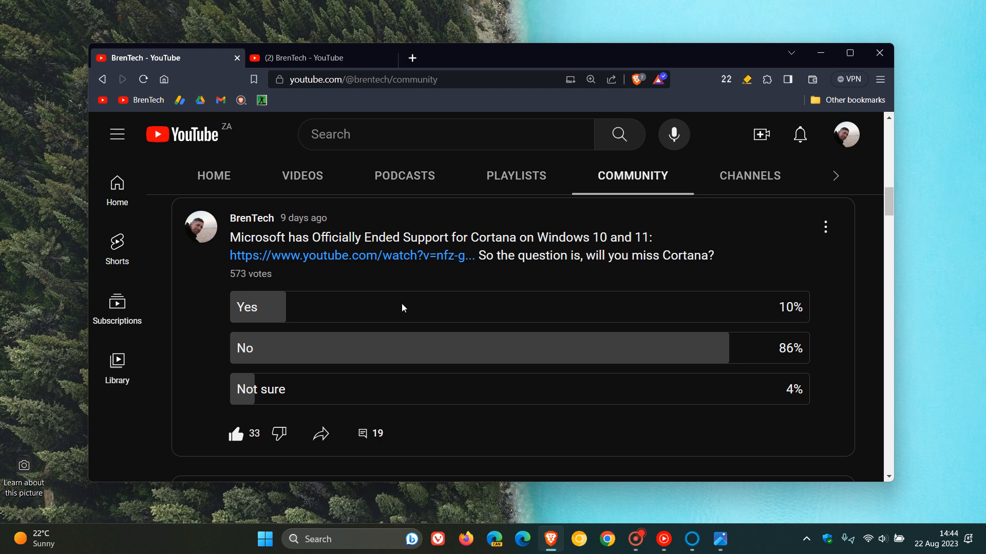
mouse_move(356, 58)
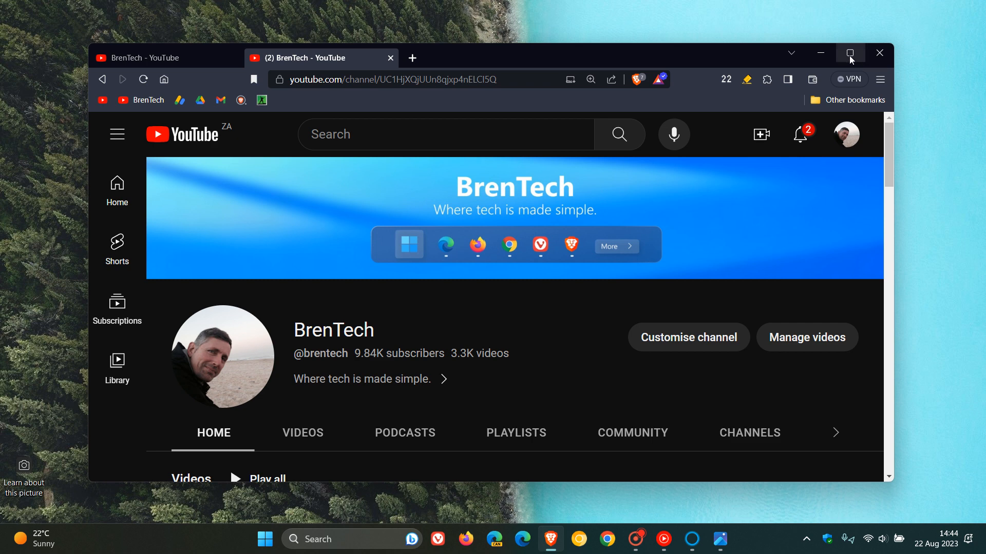
Maximize the browser and scroll the BrenTech channel to the next popular videos
left_click(849, 53)
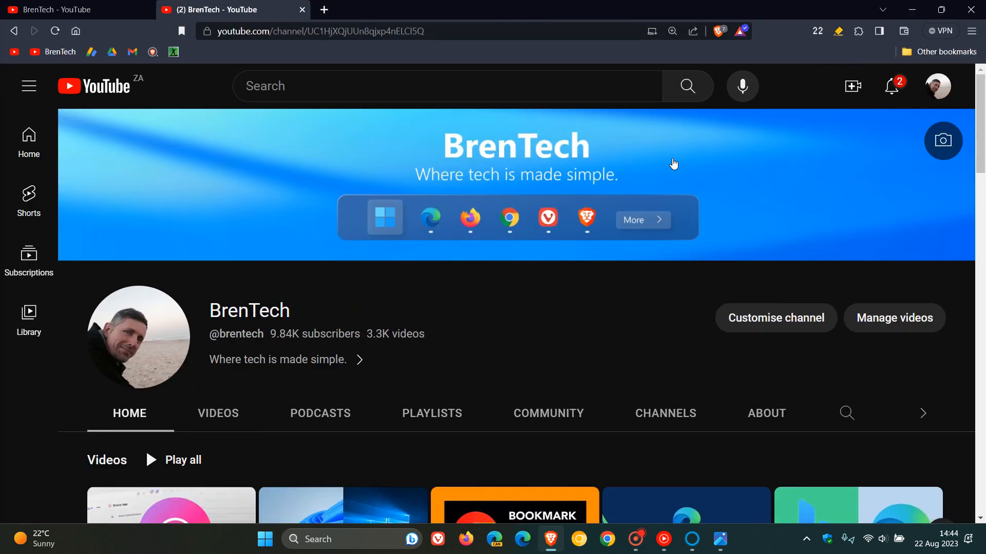
mouse_move(561, 280)
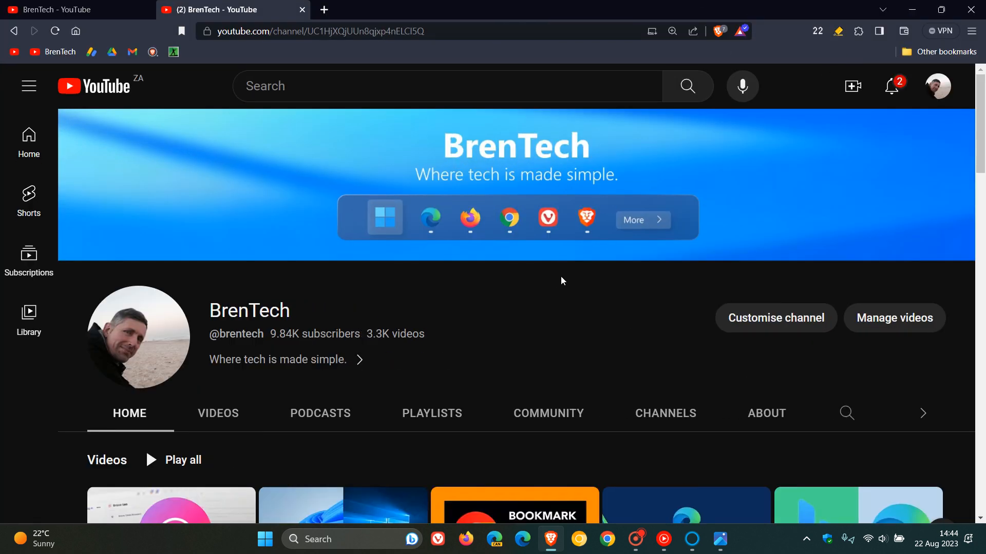
scroll("down", 3)
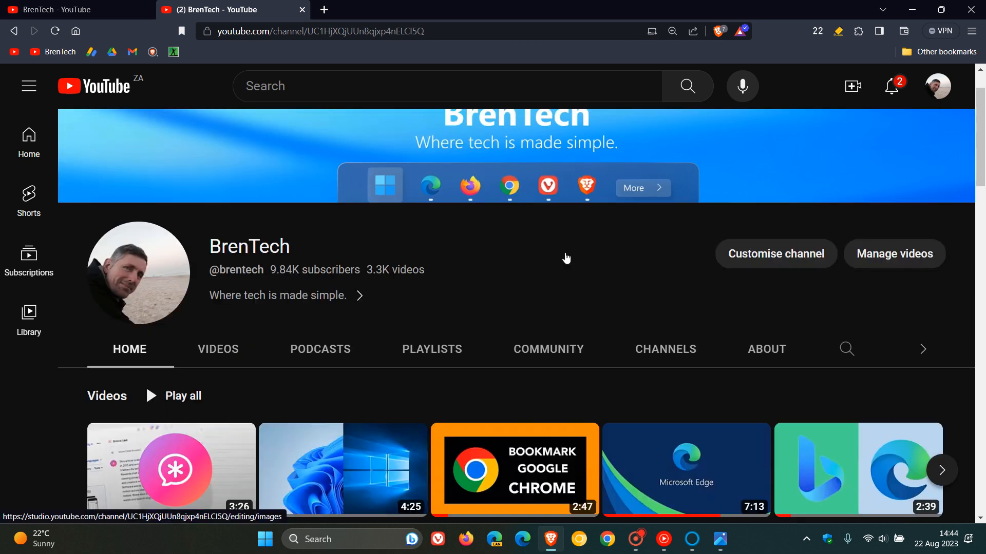
scroll("down", 3)
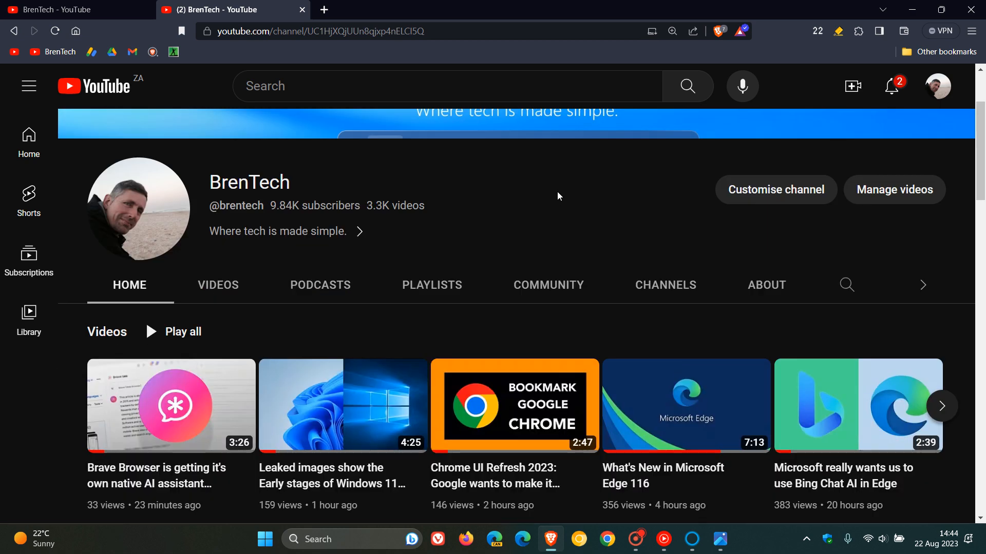
scroll("down", 3)
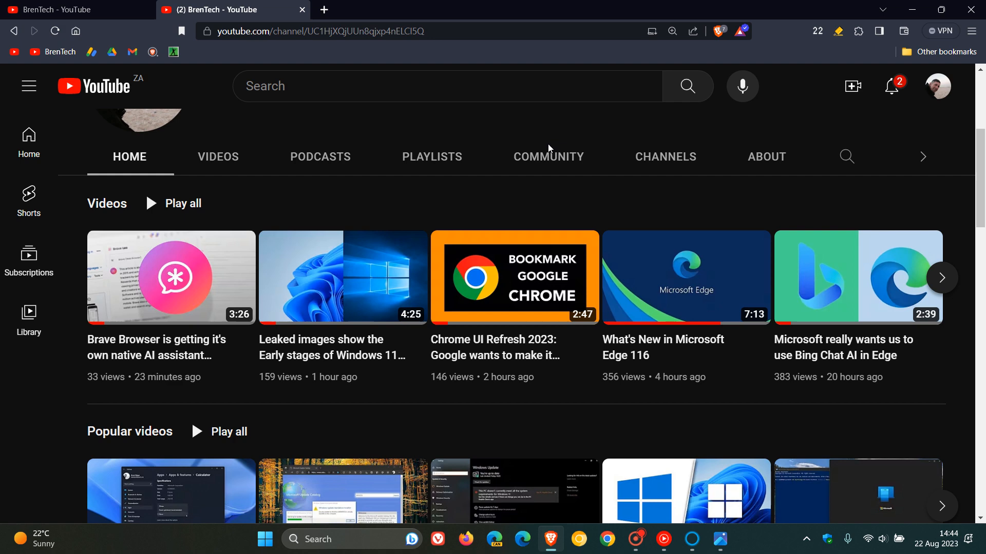
scroll("down", 3)
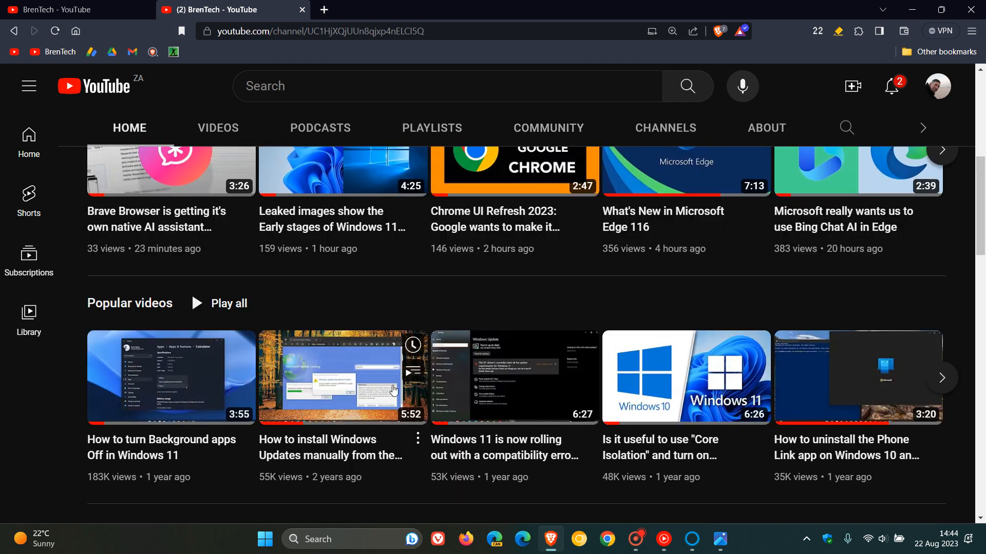
left_click(941, 378)
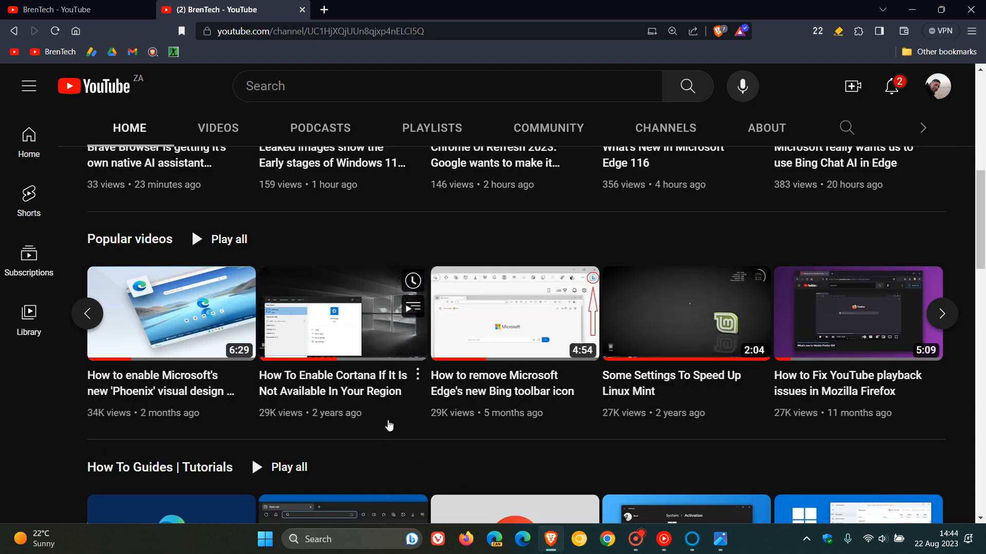
mouse_move(327, 323)
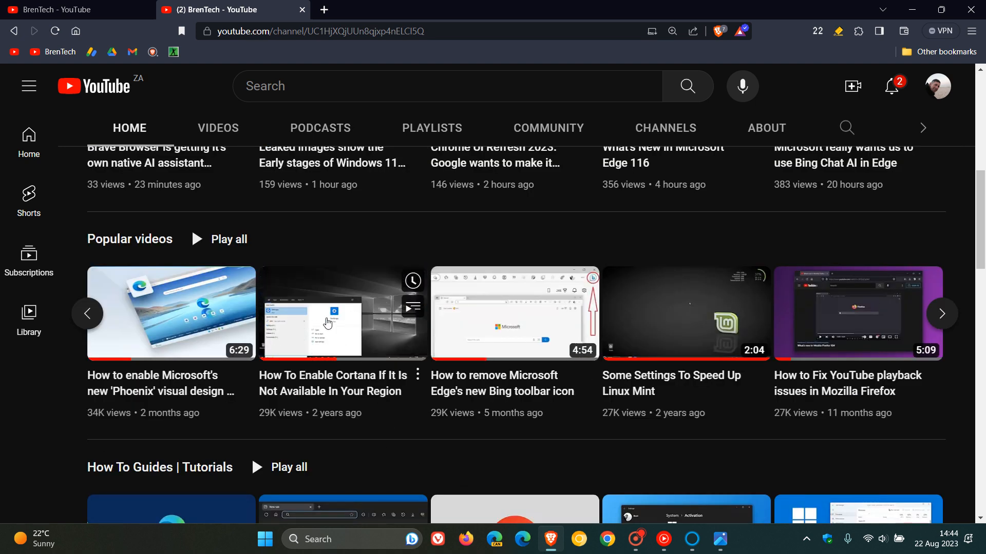
mouse_move(342, 314)
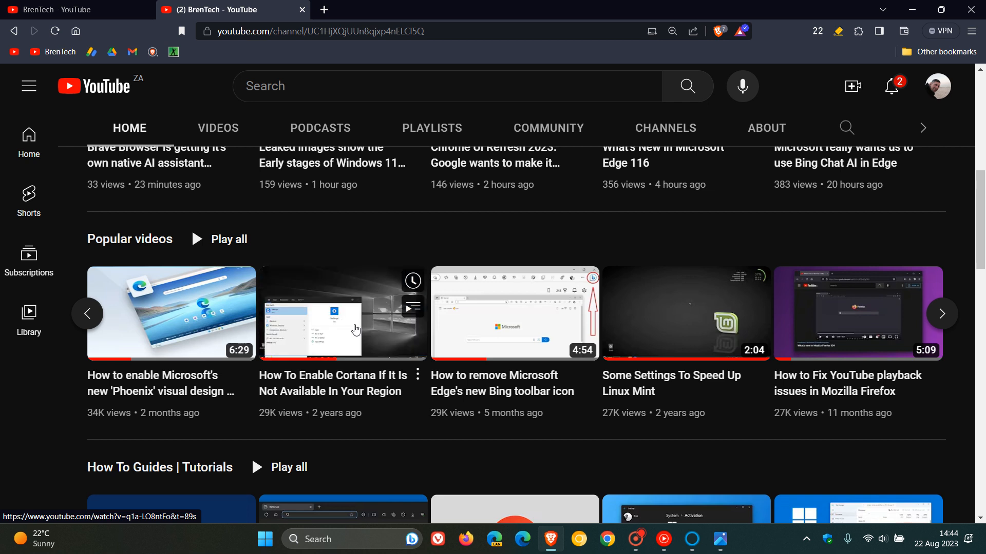
mouse_move(314, 306)
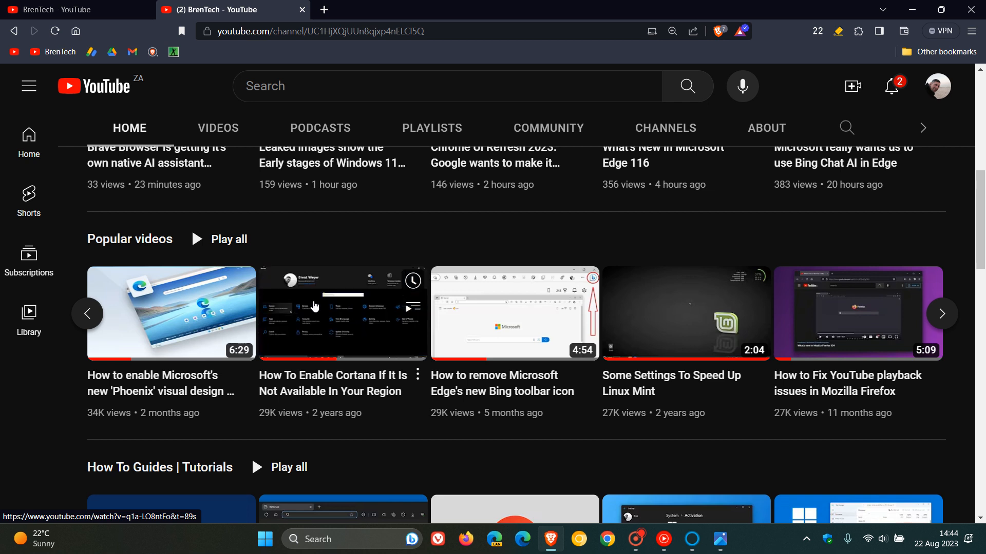
mouse_move(382, 325)
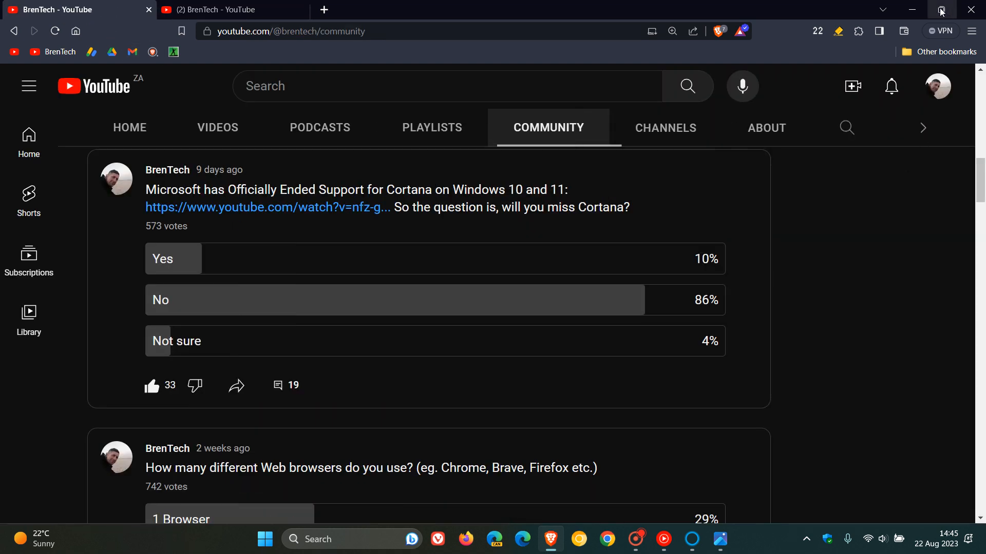
Restore the maximized browser to a smaller window
left_click(941, 10)
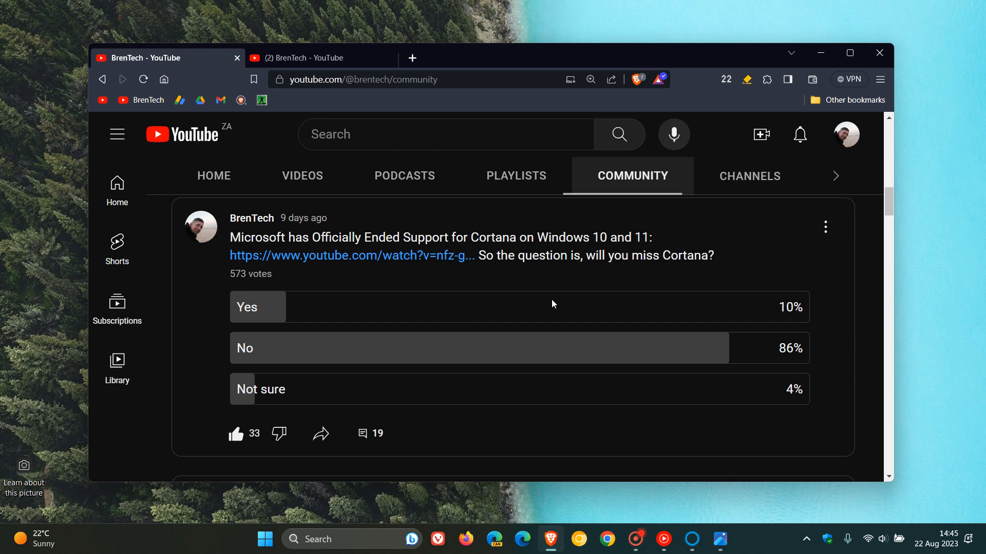
mouse_move(759, 238)
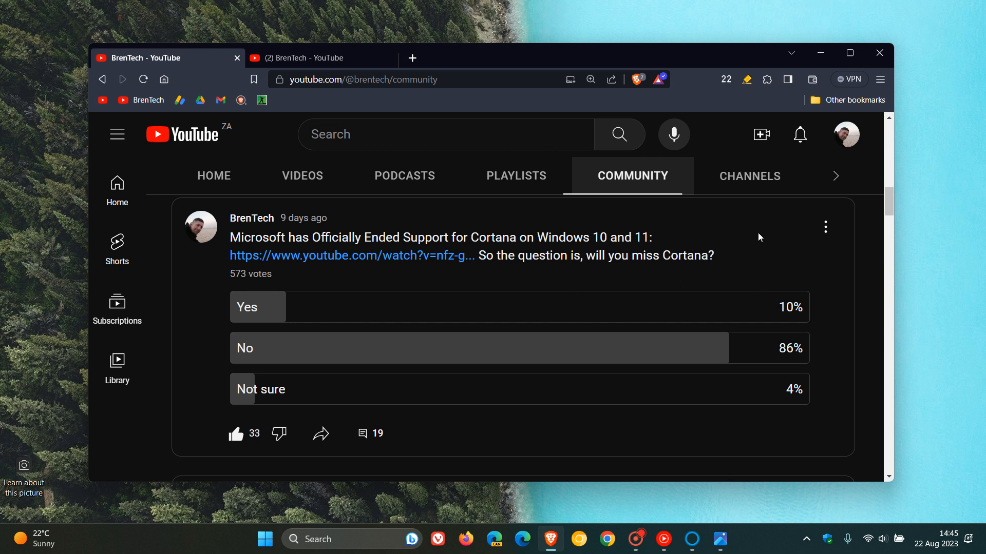
mouse_move(708, 286)
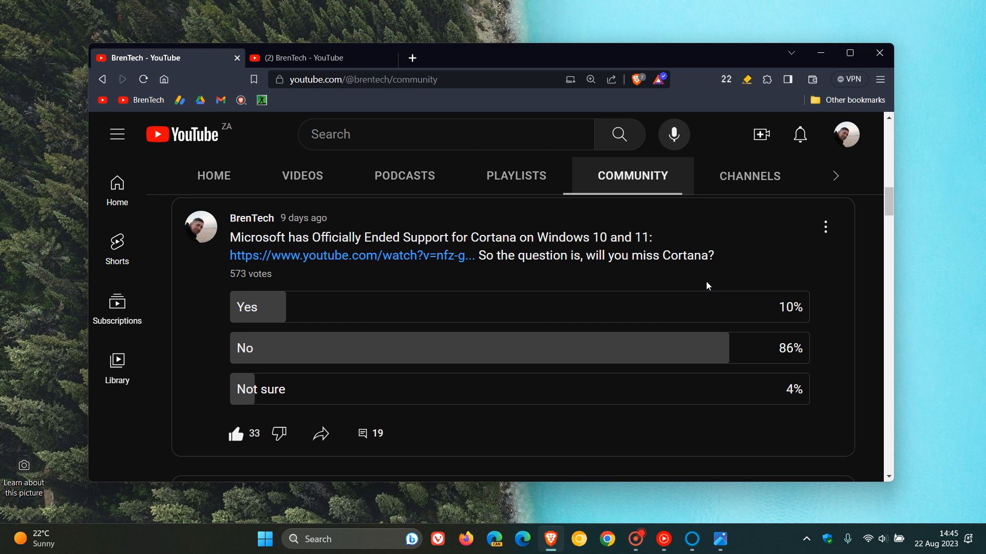
mouse_move(793, 335)
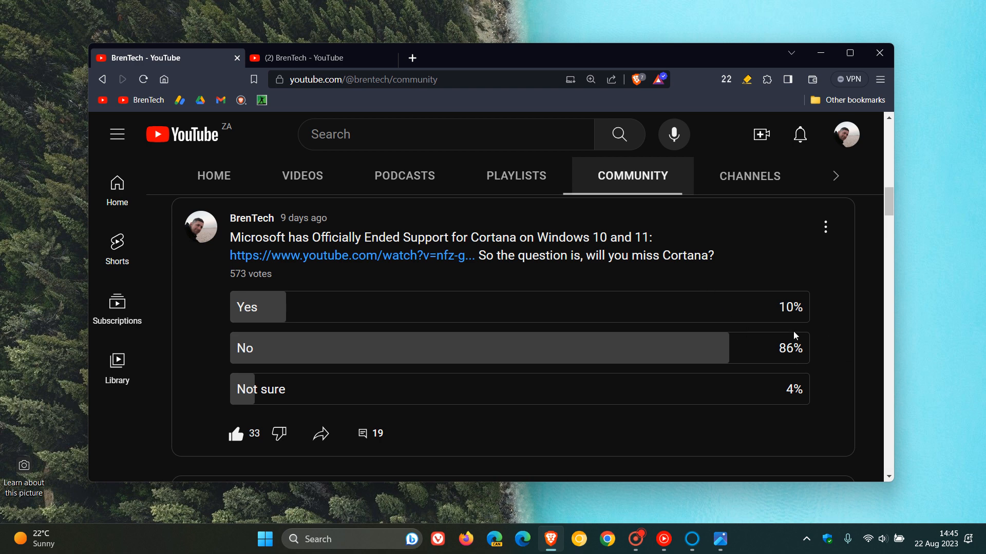
mouse_move(821, 53)
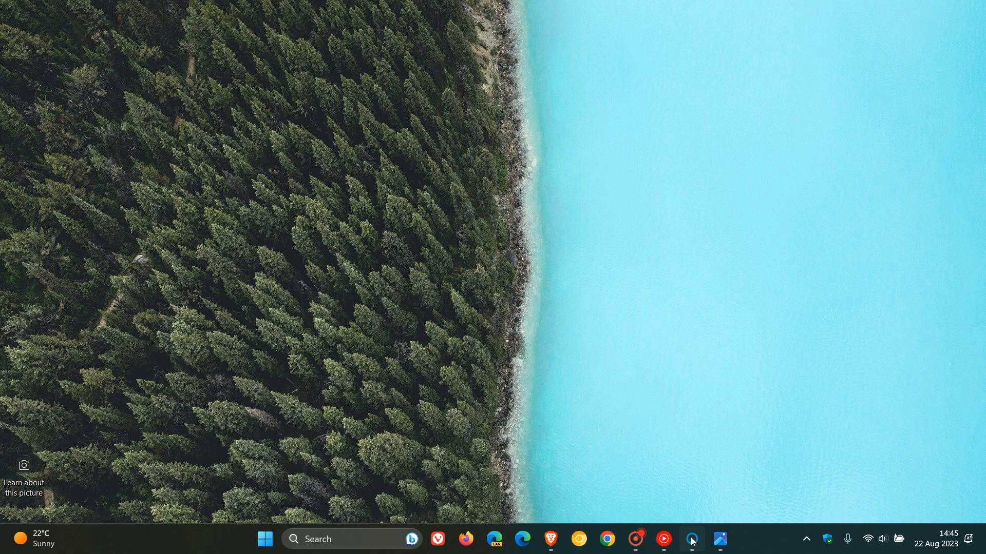
left_click(690, 540)
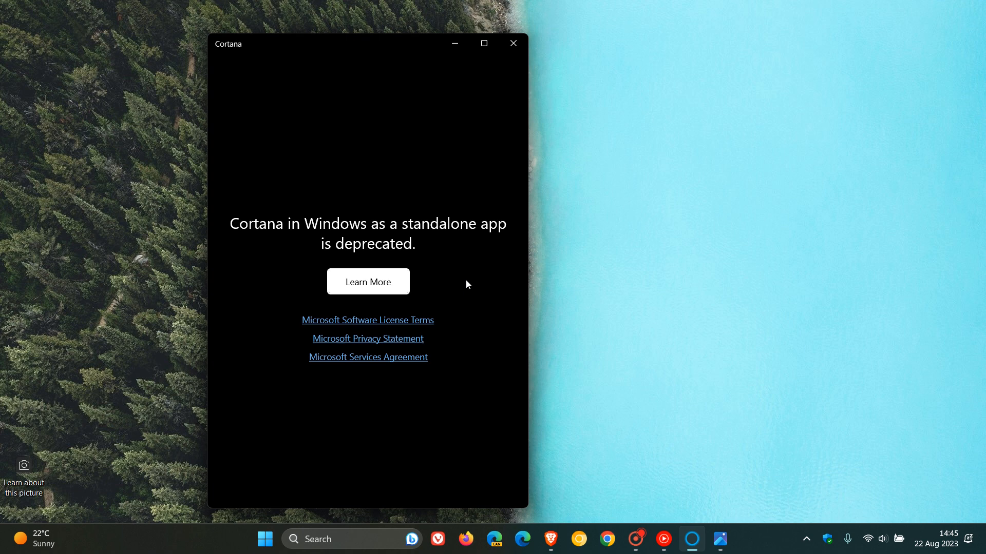
left_click(512, 43)
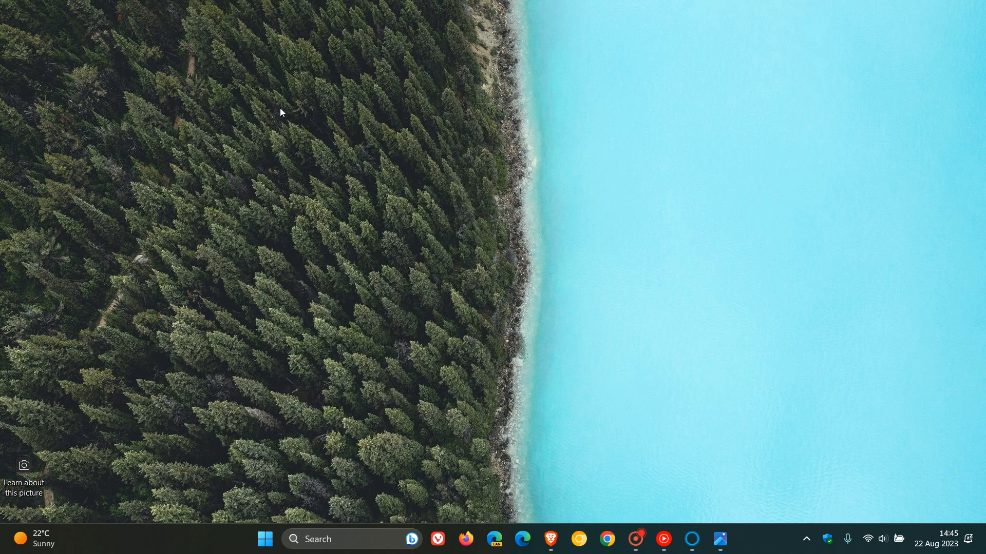
mouse_move(543, 233)
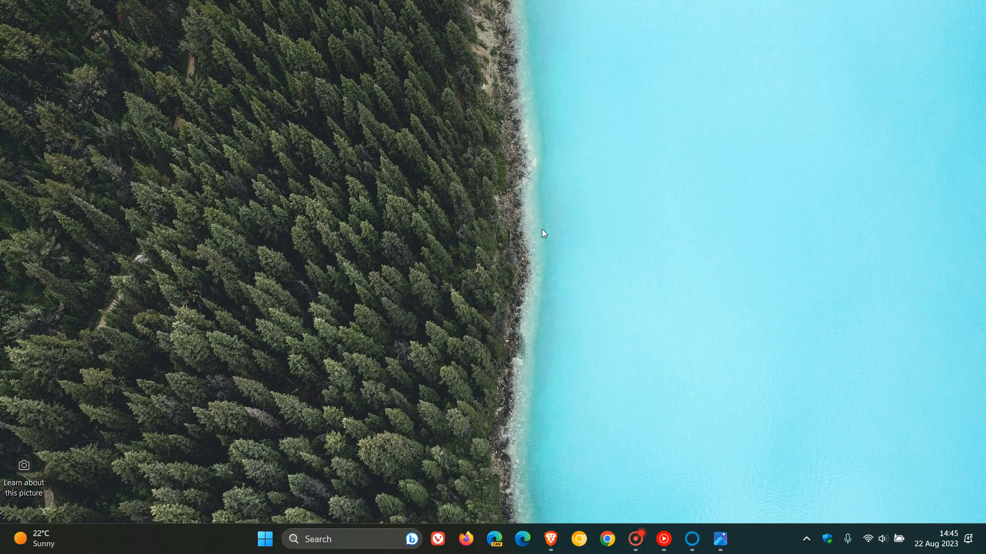